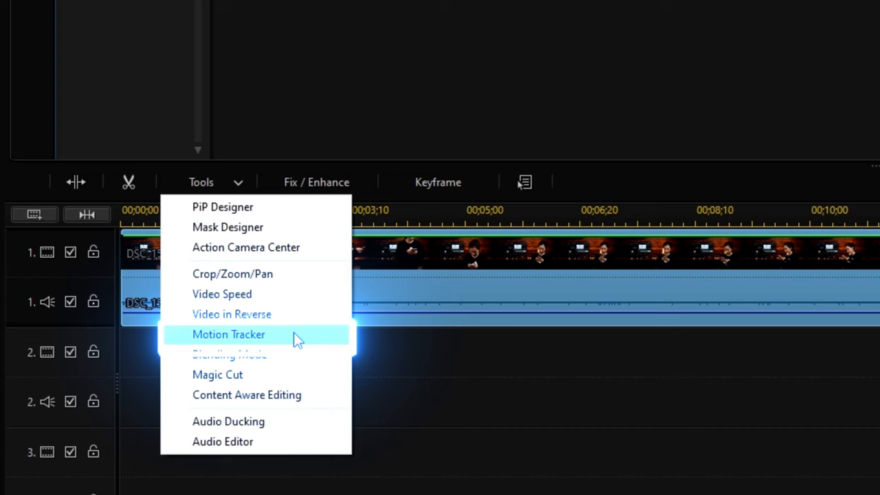
# Step: Open the Motion Tracker and track the hand-held phone for about one second
pyautogui.click(228, 334)
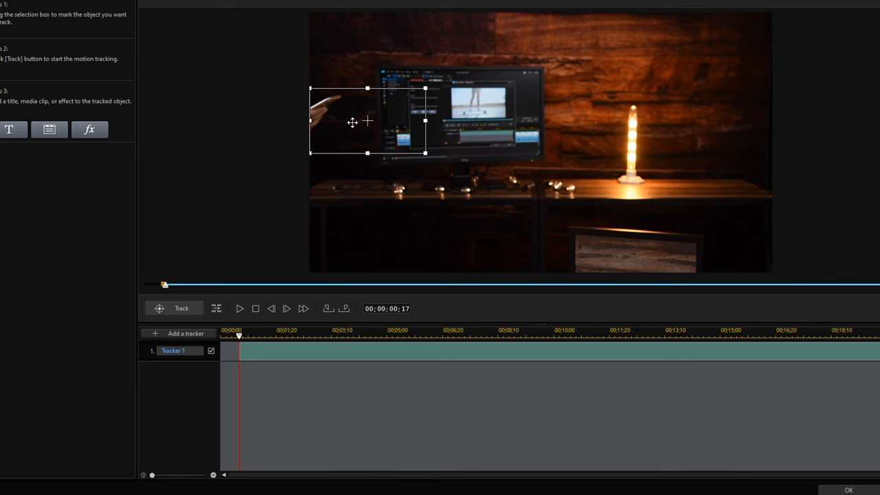
pyautogui.click(181, 308)
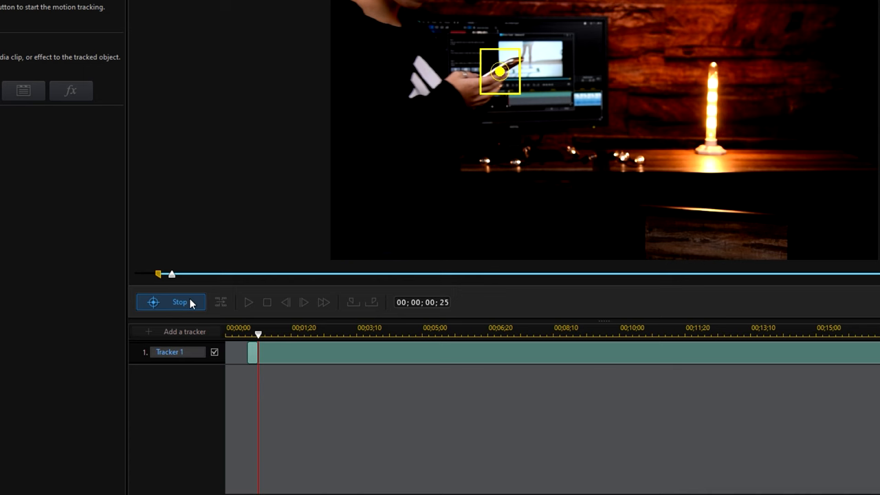
pyautogui.click(170, 302)
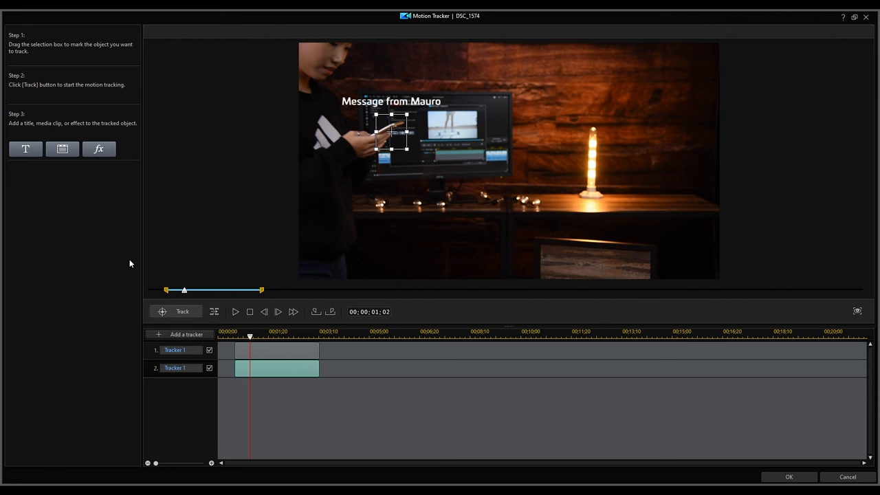
# Step: Add a title tracker so 'Message from Mauro' follows the tracked phone
pyautogui.click(62, 149)
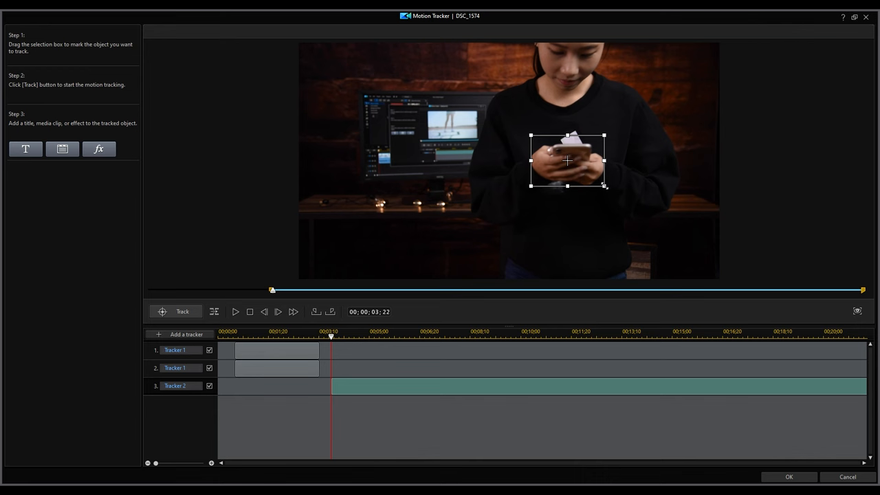
# Step: Track the phone from three seconds, stopping when the box drifts, then resume tracking
pyautogui.click(177, 312)
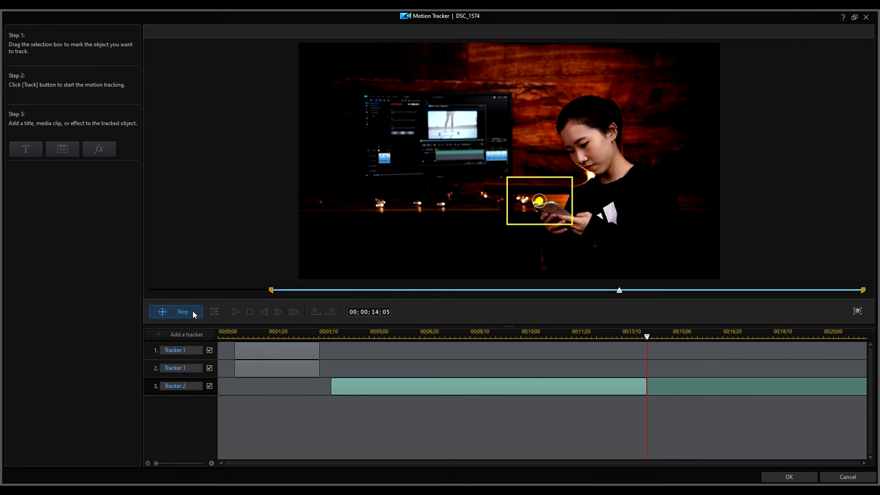
pyautogui.click(176, 311)
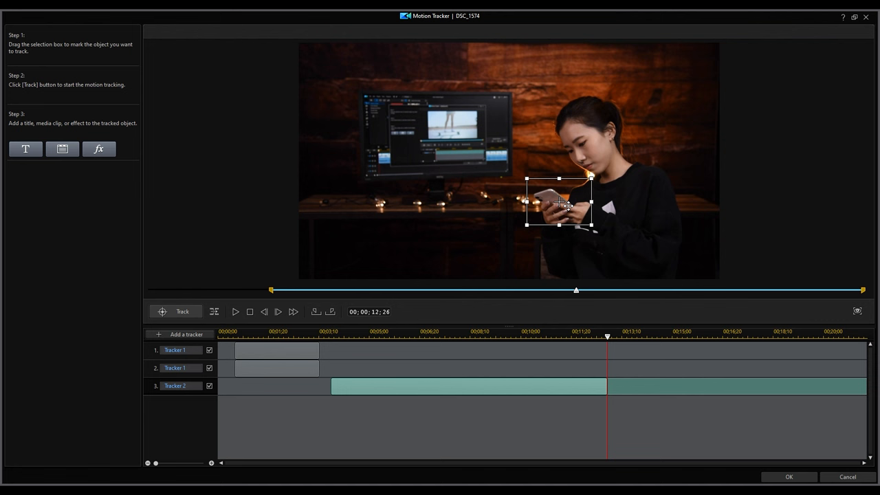
pyautogui.click(175, 312)
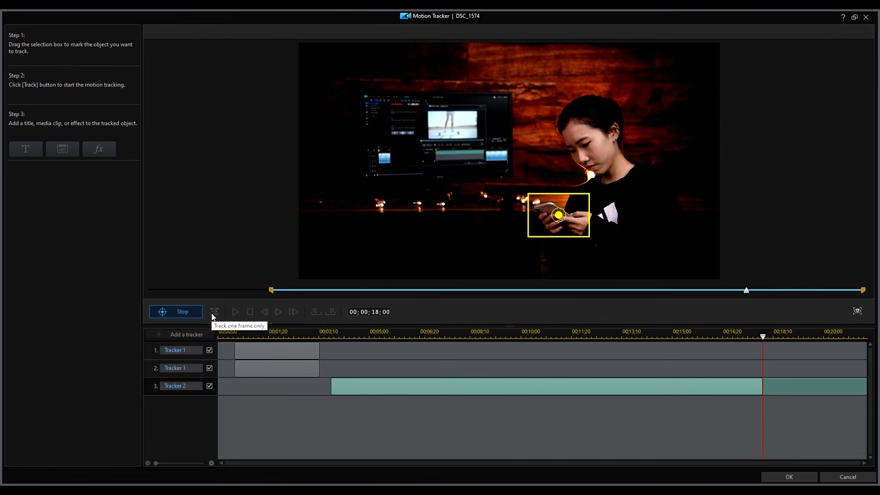
pyautogui.click(62, 149)
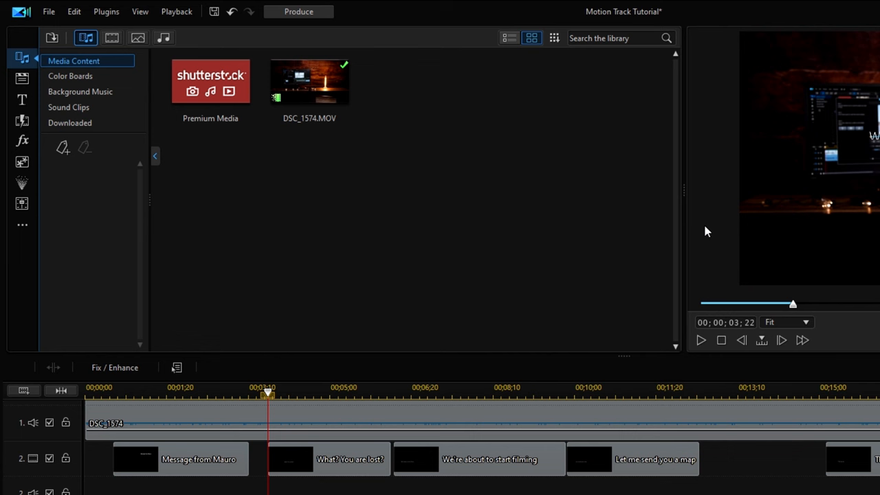
# Step: Select the video clip to reopen it in the Motion Tracker
pyautogui.click(22, 120)
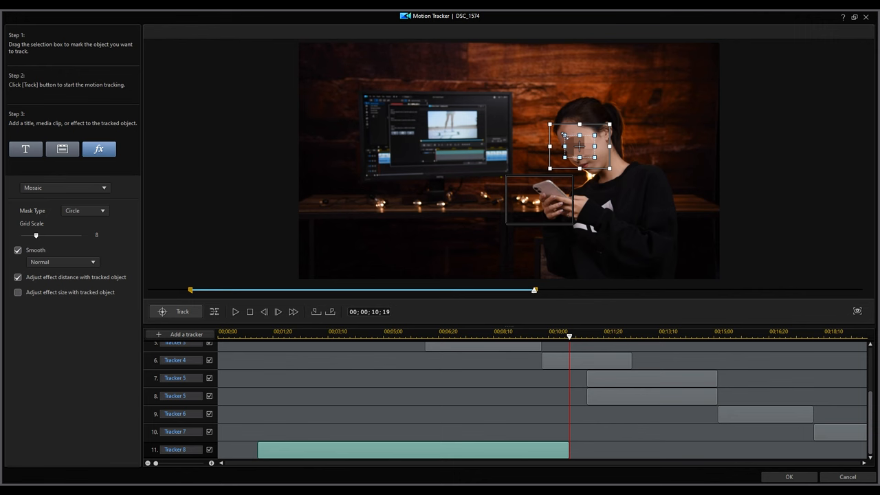
# Step: Play the clip to preview the circular mosaic following the woman's face
pyautogui.click(236, 312)
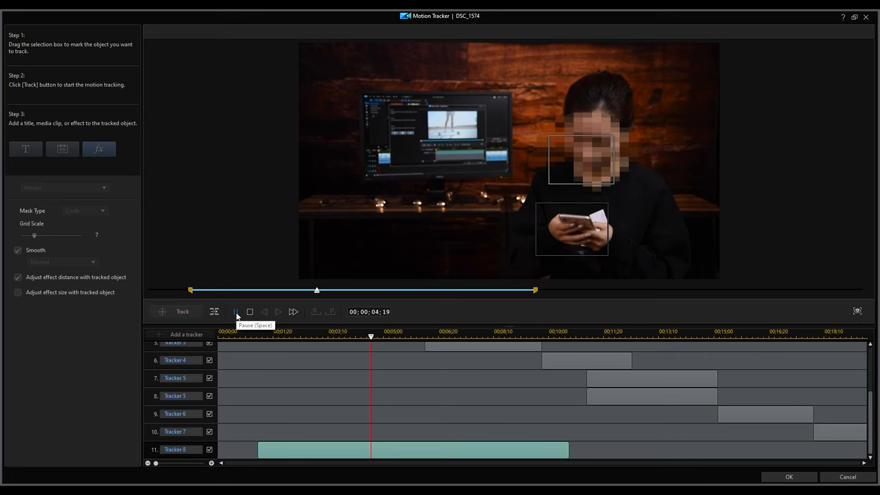